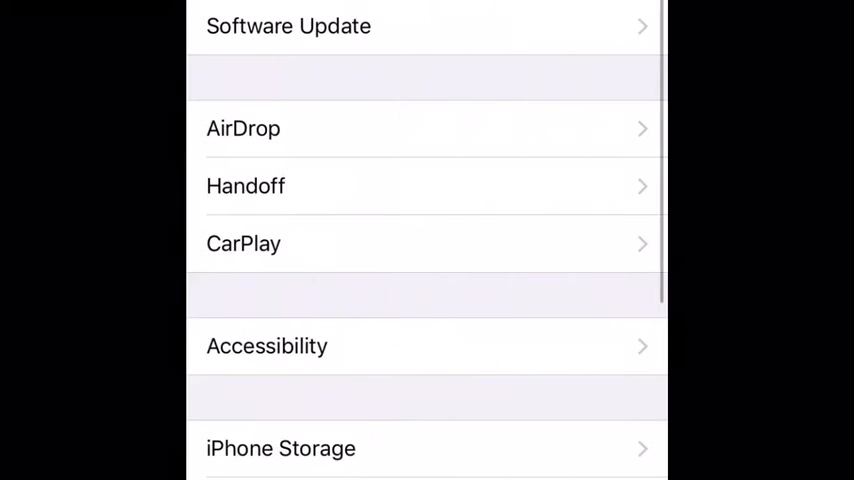
# Go back from General to the main Settings list and scroll to Airplane Mode, Wi-Fi and Bluetooth at the top
pyautogui.click(288, 26)
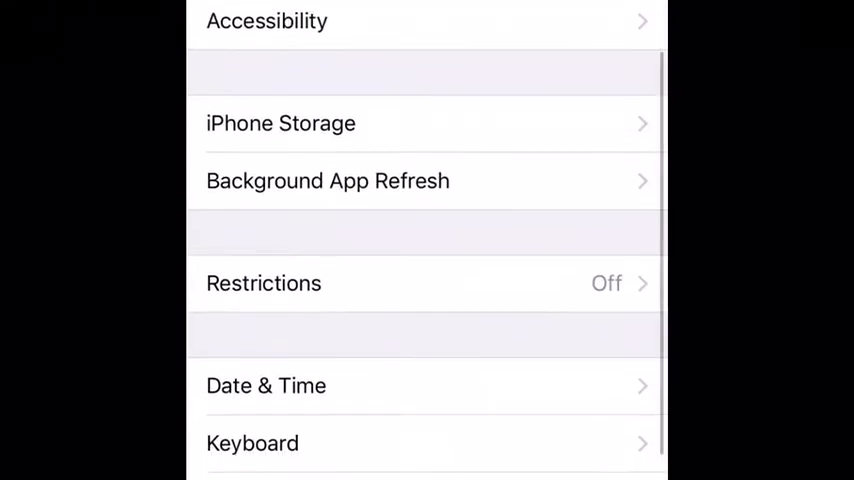
pyautogui.scroll(-3)
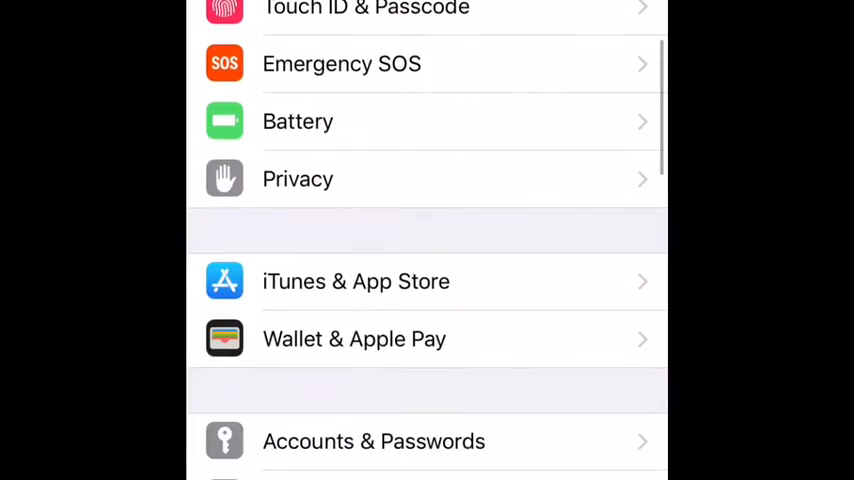
pyautogui.scroll(-3)
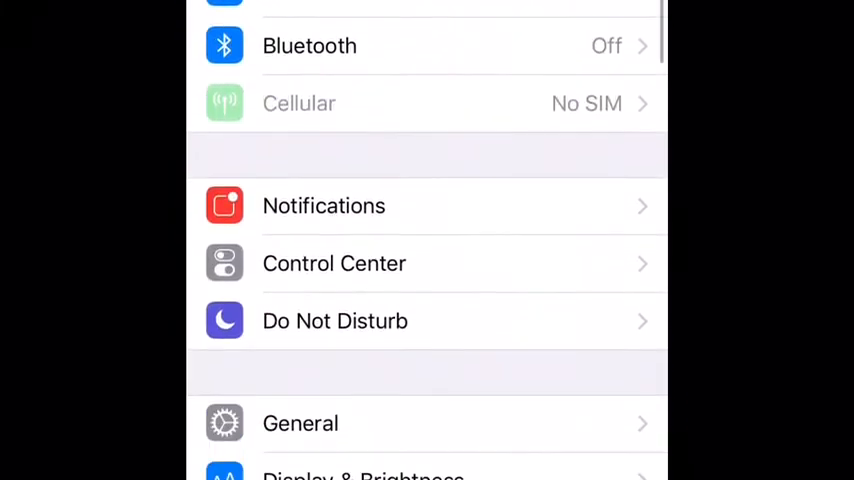
pyautogui.scroll(-3)
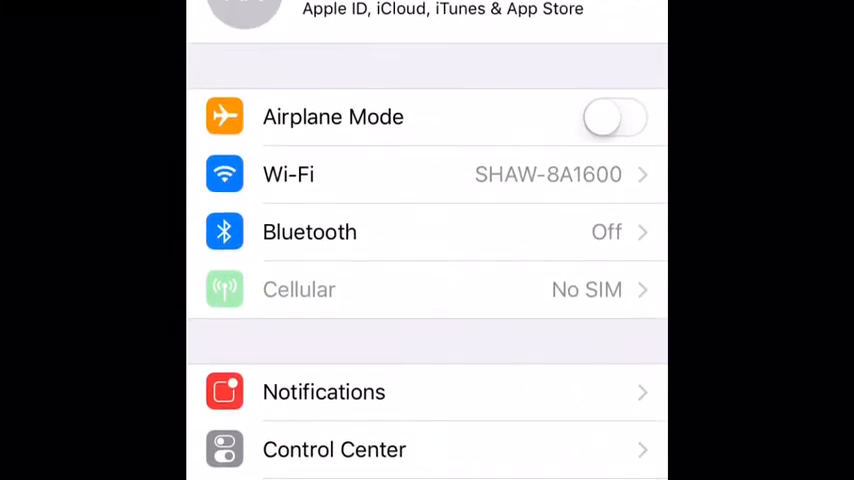